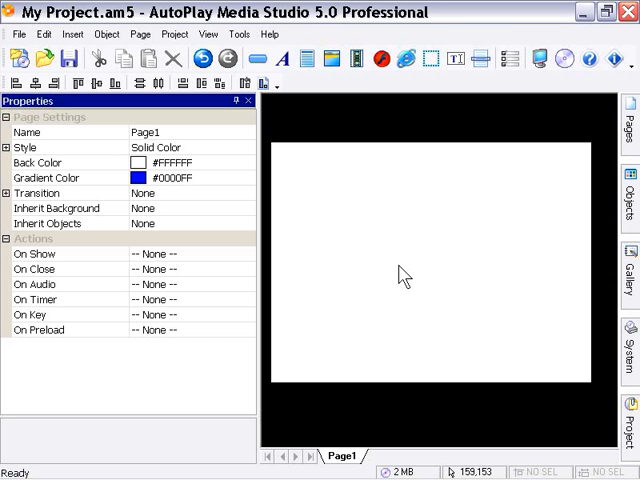
mouse_move(280, 58)
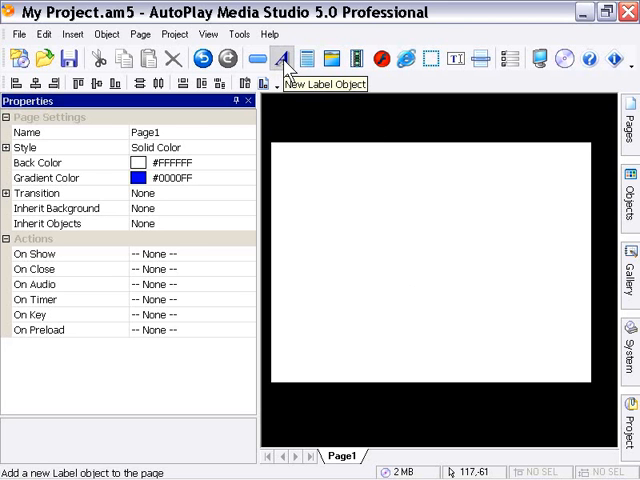
Add a New Label object to Page1, nudge it into place and select its Name field.
left_click(284, 58)
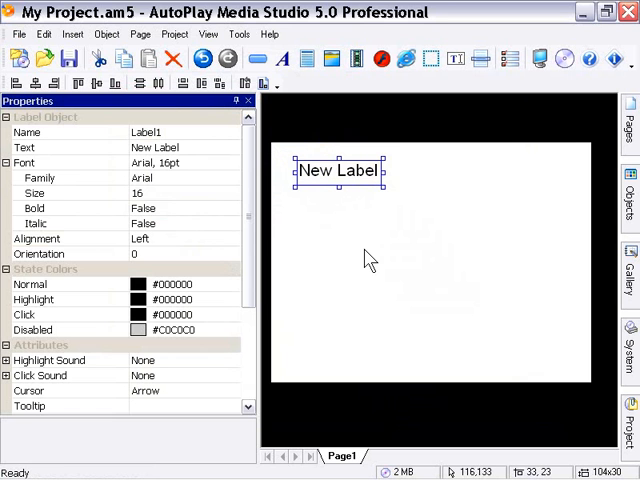
left_click_drag(340, 170, 350, 184)
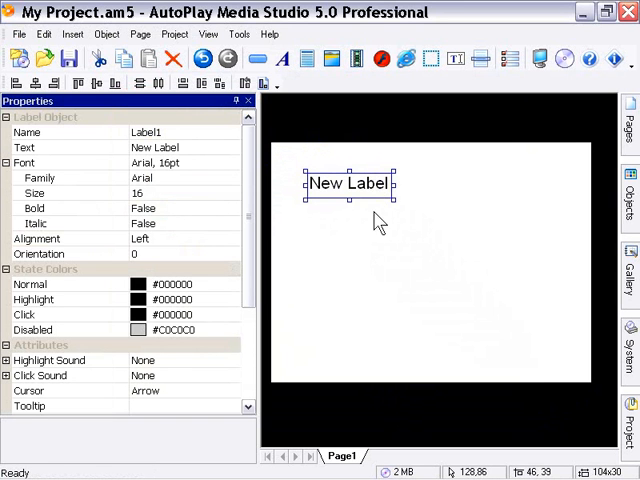
mouse_move(190, 136)
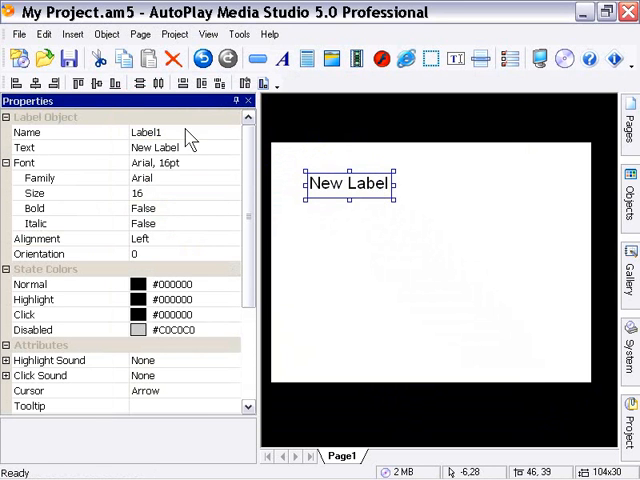
left_click(150, 132)
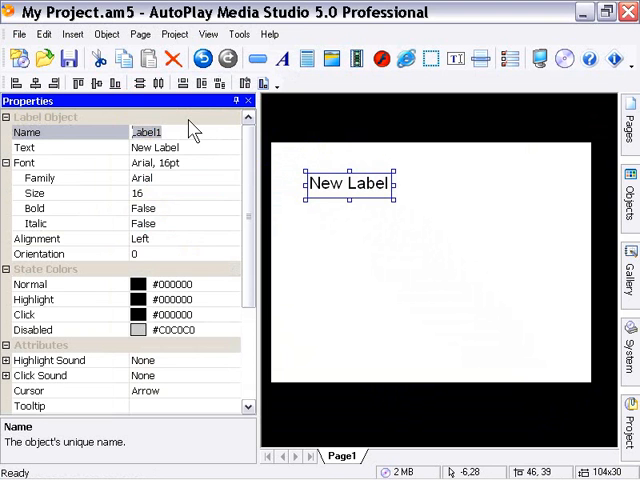
Name the label 'email' and set its text to 'Email Us' via the Edit Text dialog.
type("email")
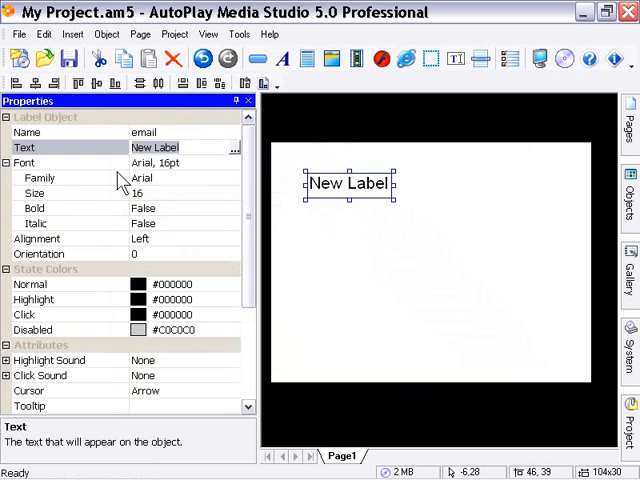
type("Email Us")
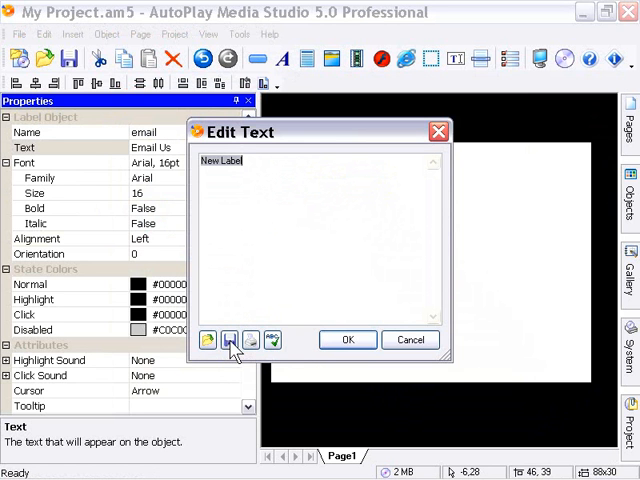
mouse_move(250, 340)
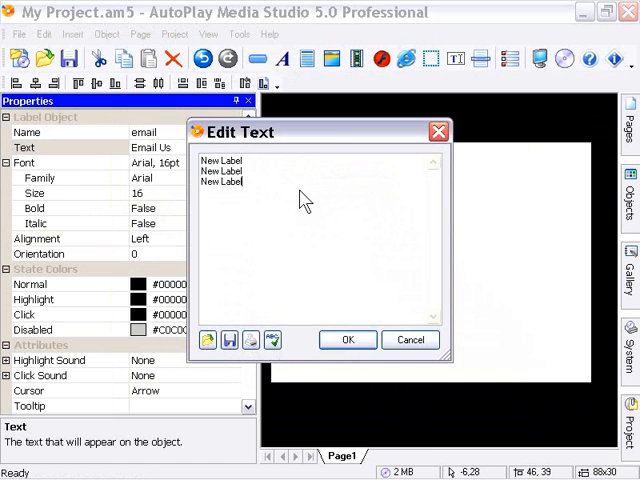
left_click(348, 340)
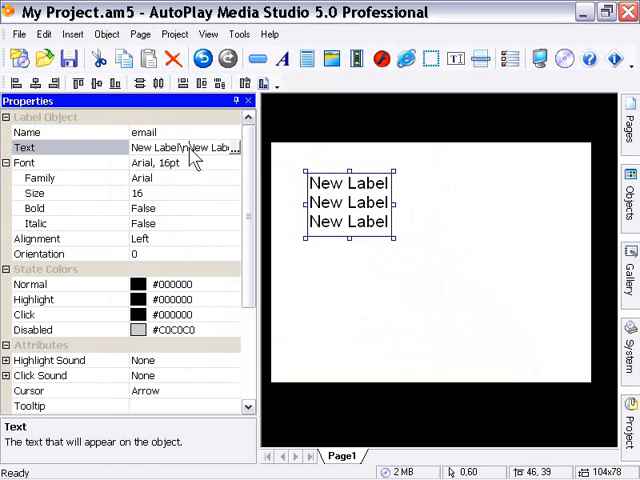
type("Email")
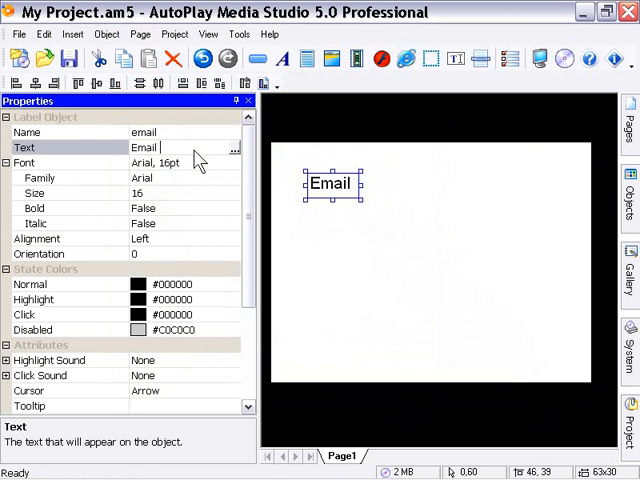
type("s")
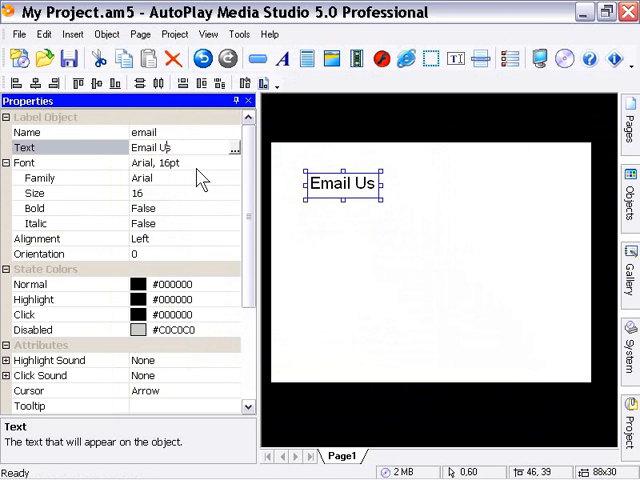
mouse_move(204, 178)
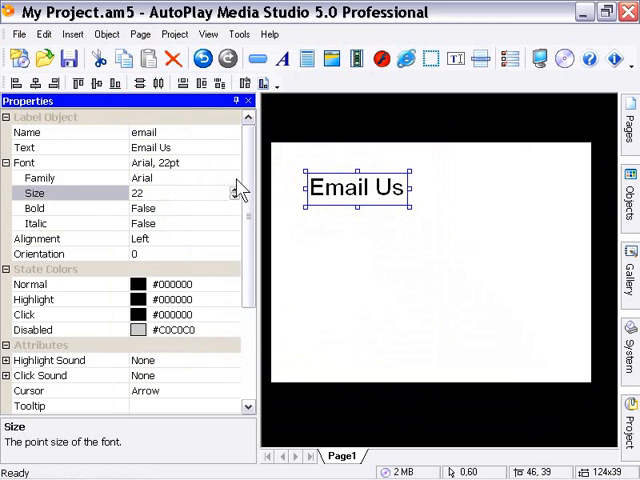
Set the label font family to Arial Black and keep its alignment Left.
left_click(232, 176)
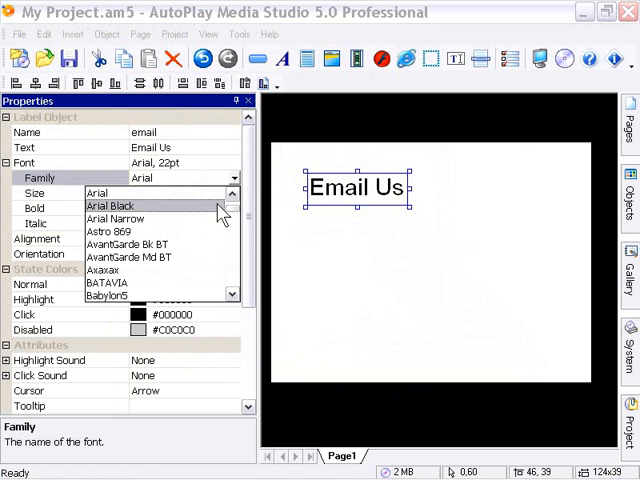
left_click(108, 208)
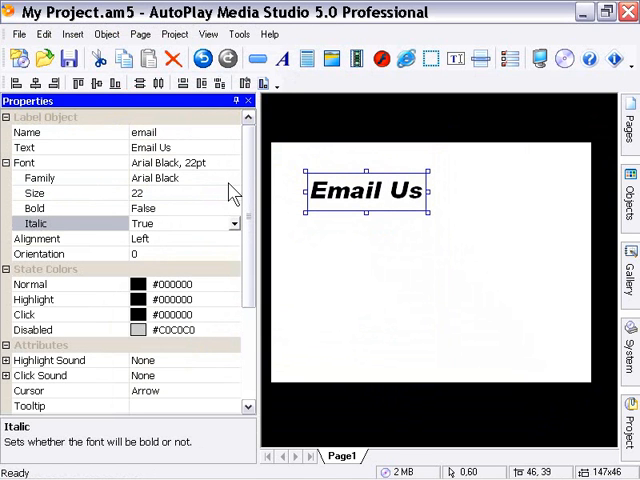
mouse_move(220, 224)
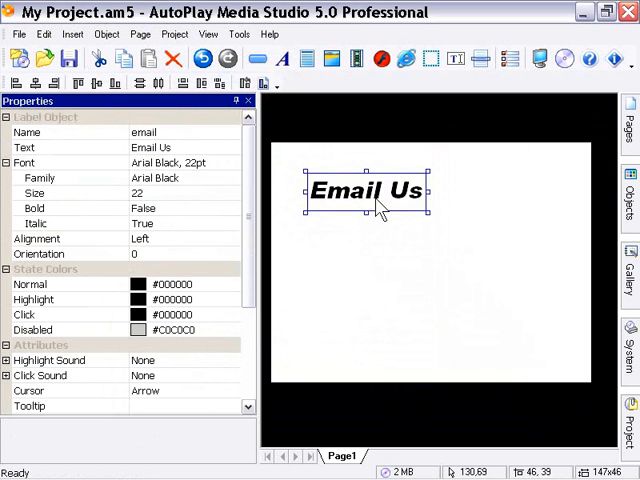
mouse_move(264, 244)
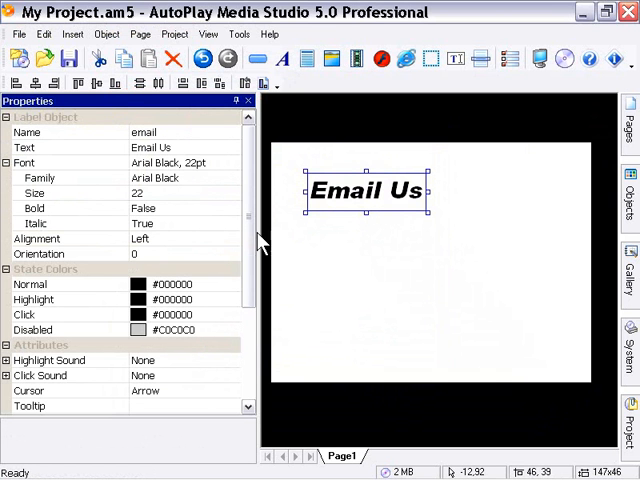
mouse_move(238, 250)
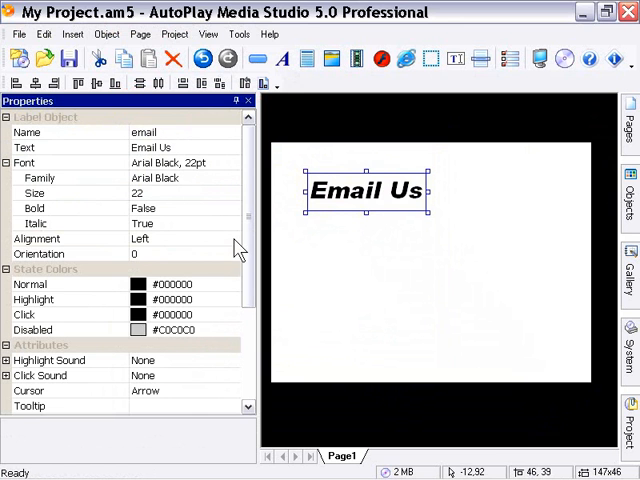
left_click(236, 238)
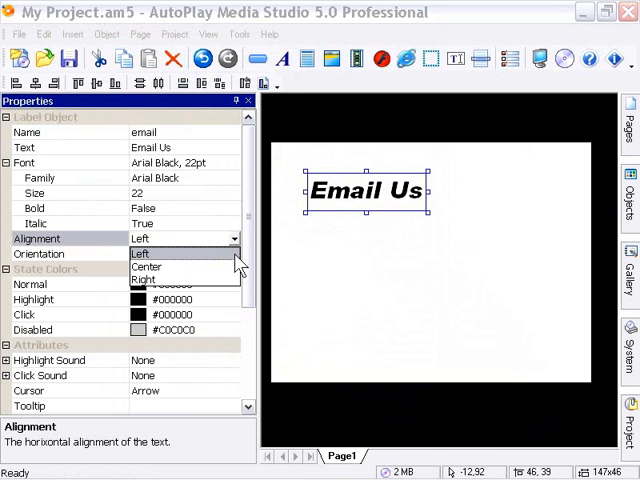
left_click(140, 252)
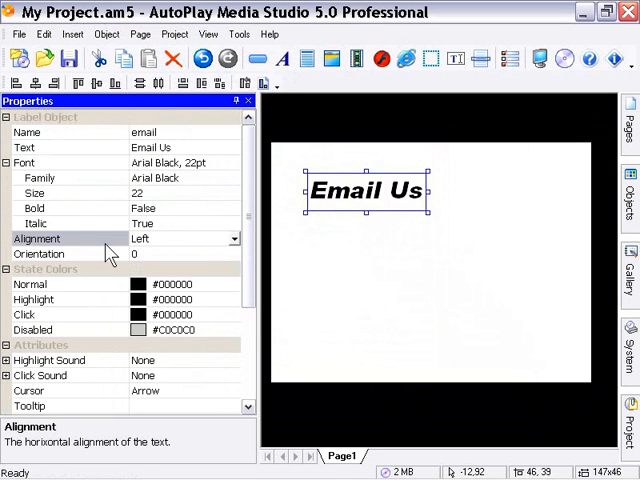
mouse_move(216, 264)
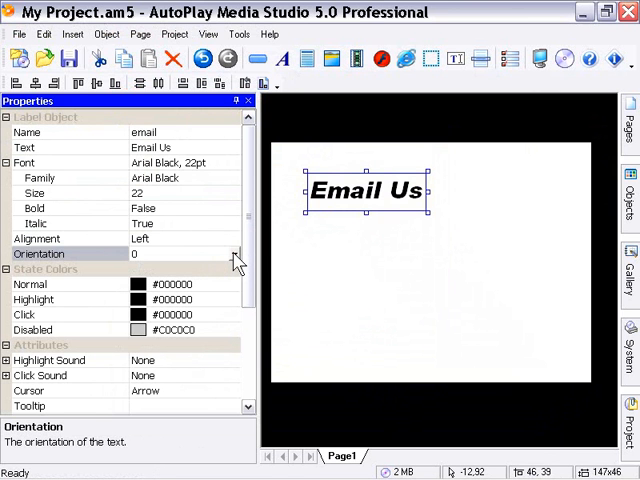
mouse_move(368, 208)
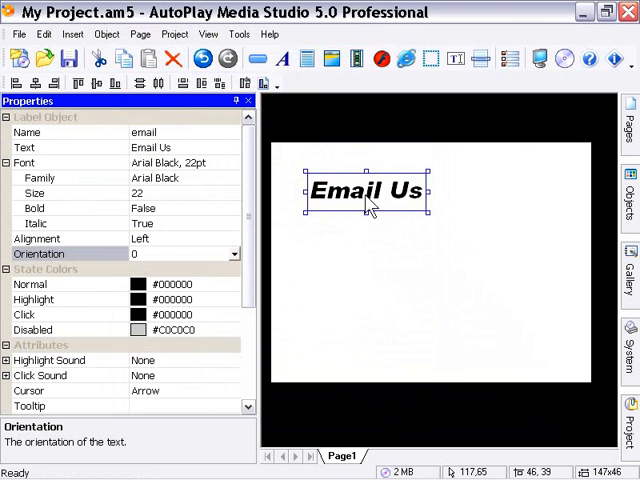
Try the label at orientation 90 and 270, then return it to horizontal 0.
left_click_drag(368, 192, 428, 260)
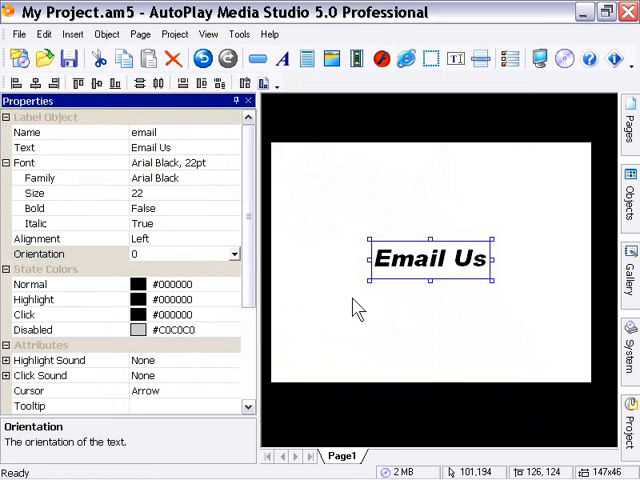
left_click(238, 252)
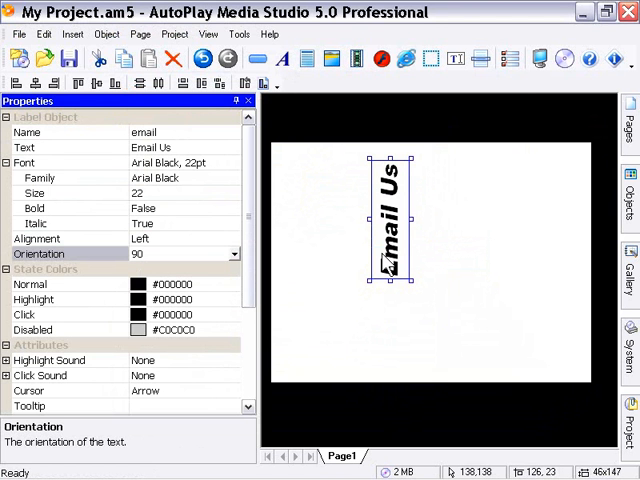
mouse_move(396, 270)
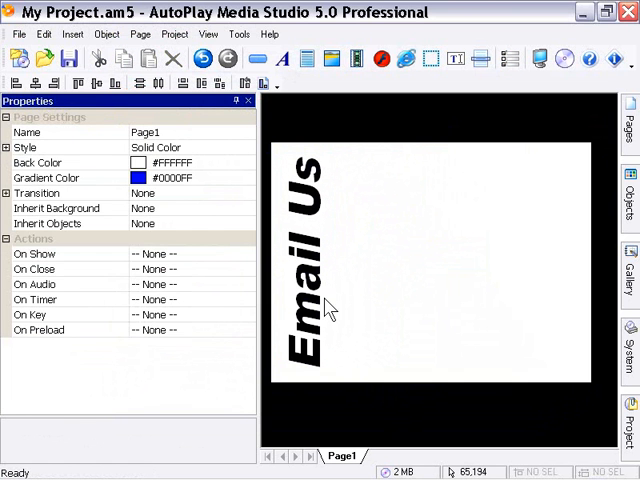
mouse_move(384, 136)
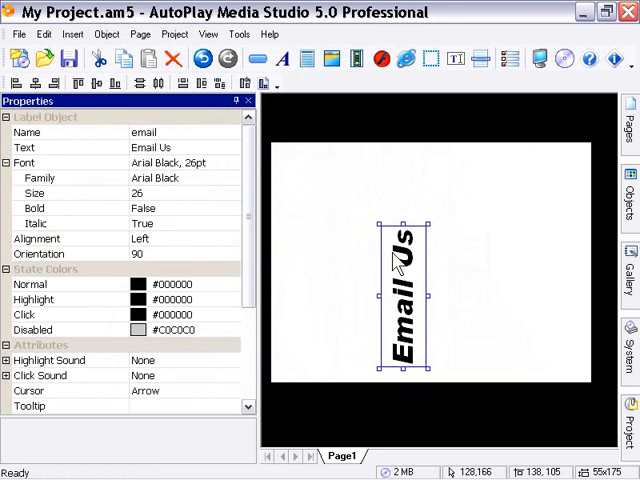
left_click_drag(400, 300, 420, 250)
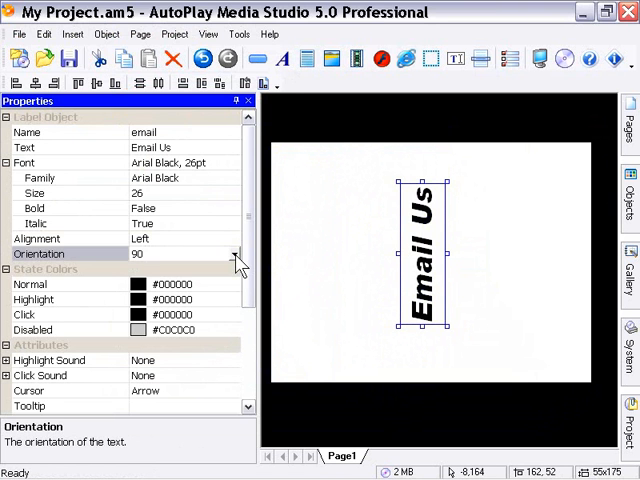
left_click(230, 252)
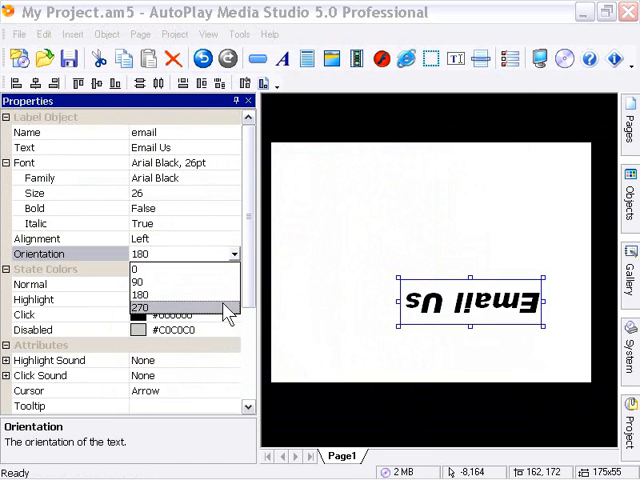
left_click(160, 304)
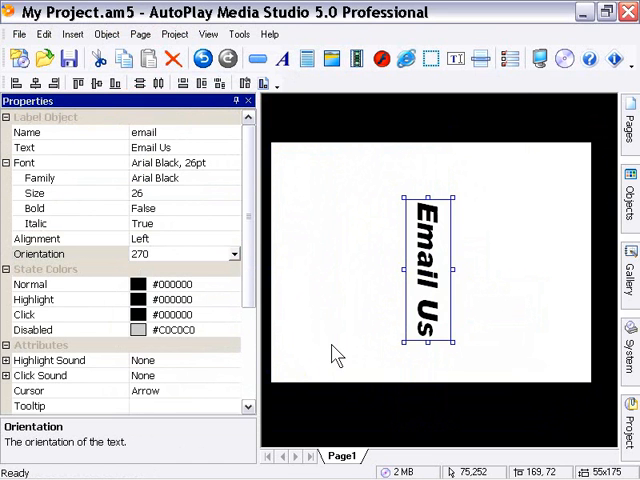
left_click(230, 252)
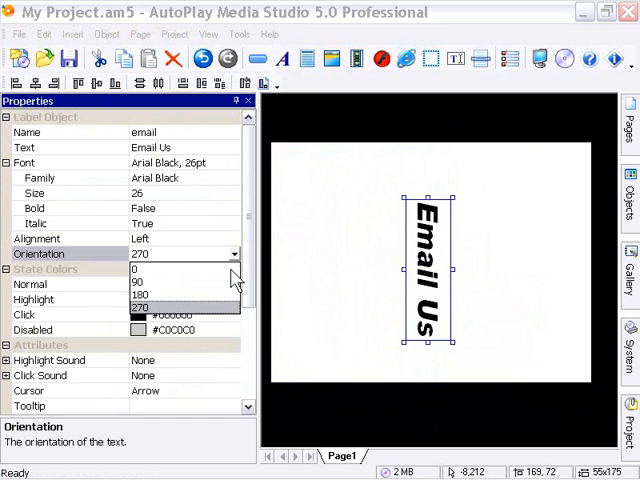
left_click(140, 268)
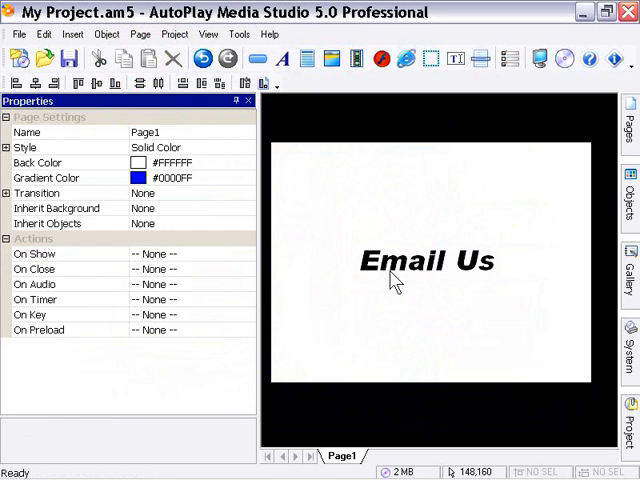
Change the label's Highlight colour, then set its Click state colour to black.
left_click(428, 260)
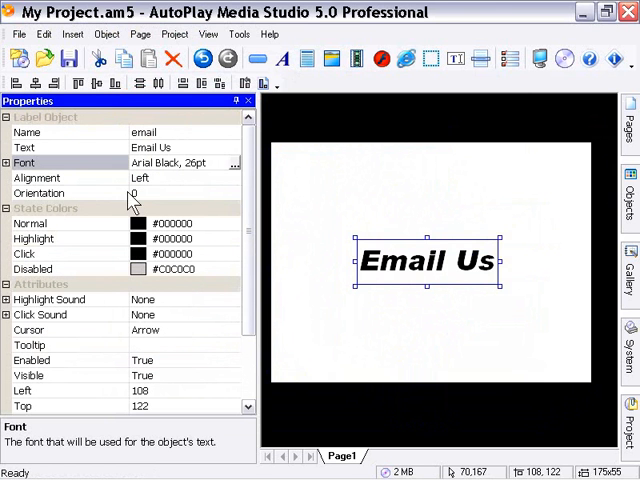
mouse_move(276, 268)
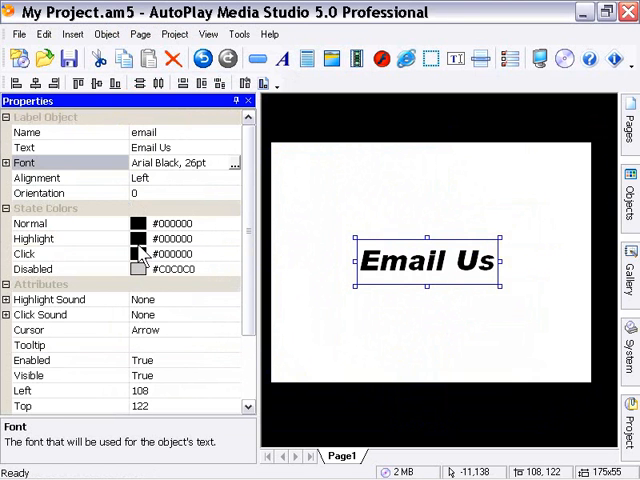
left_click(236, 238)
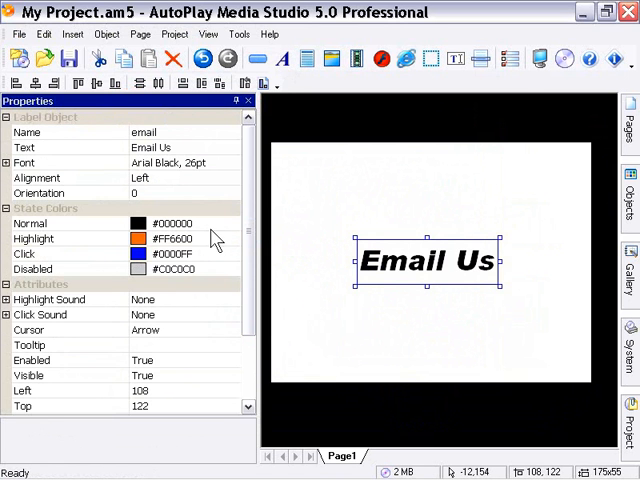
left_click(236, 238)
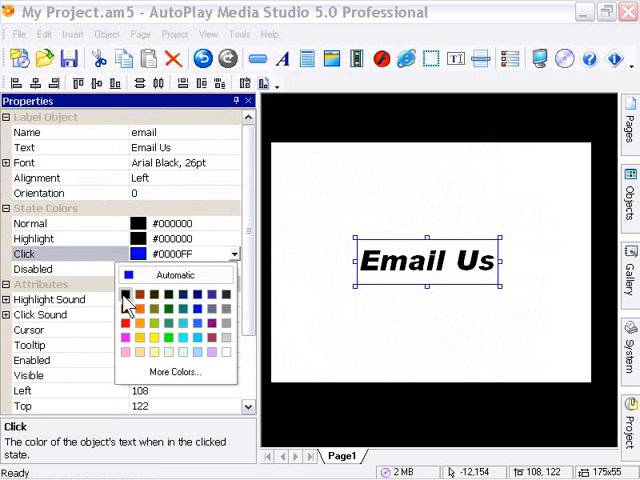
left_click(124, 302)
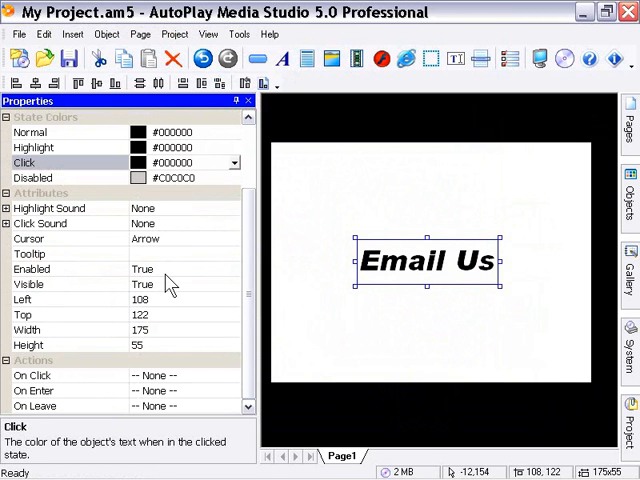
mouse_move(250, 316)
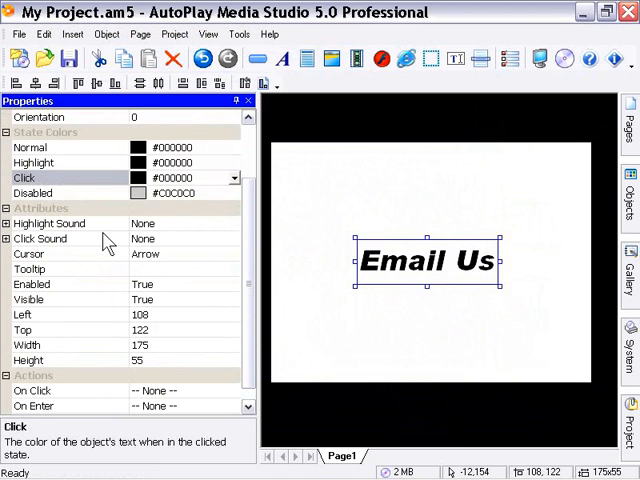
mouse_move(176, 258)
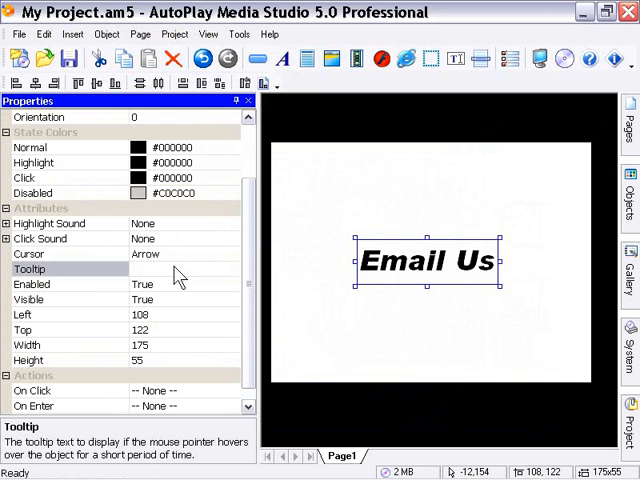
Give the label the tooltip 'Email us' and keep Hand as its hover cursor.
type("Email us")
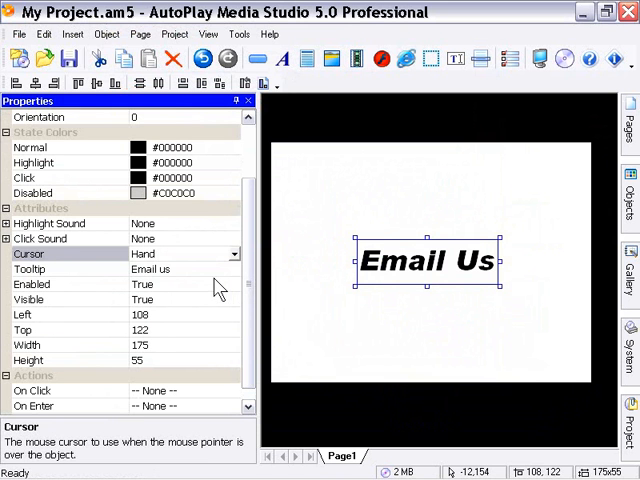
mouse_move(236, 256)
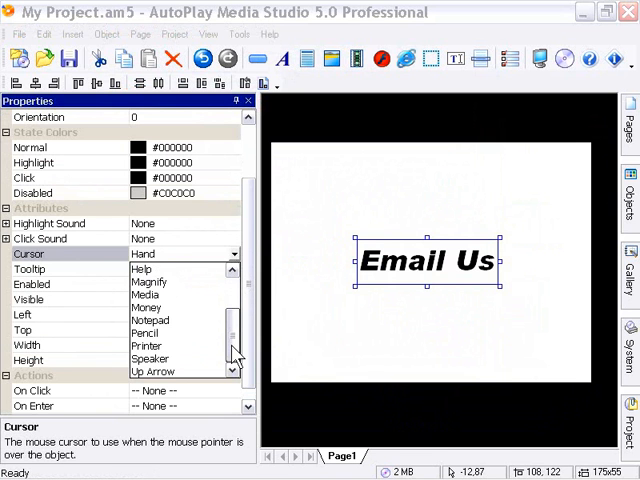
mouse_move(234, 356)
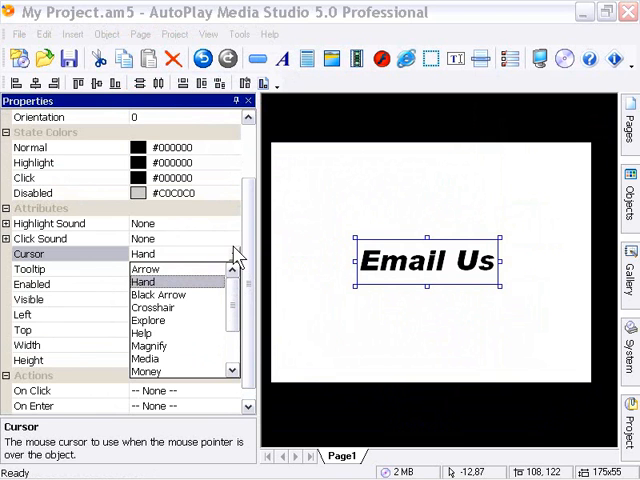
left_click(144, 280)
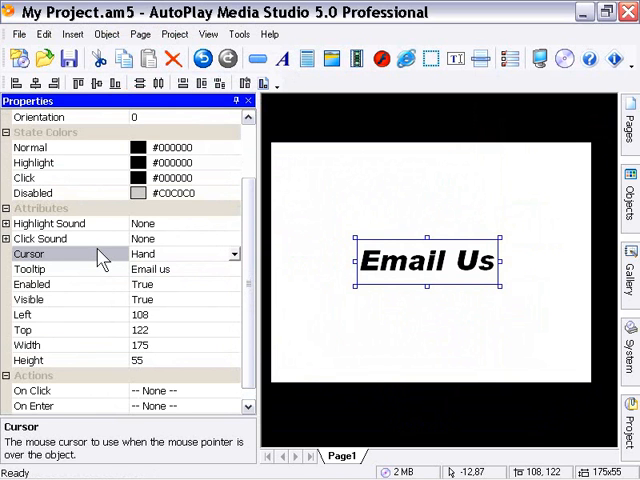
mouse_move(104, 260)
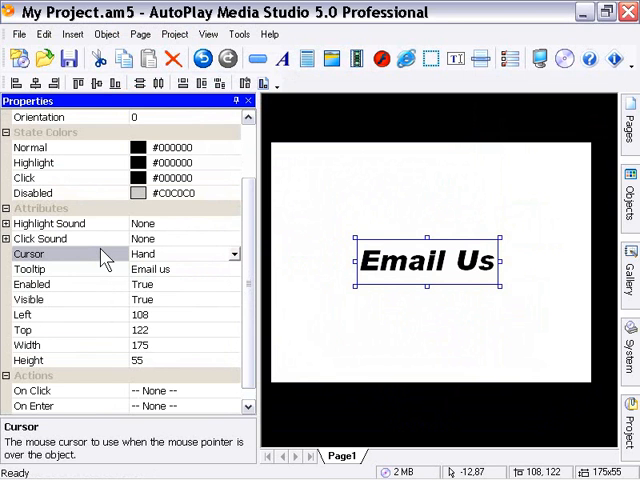
mouse_move(164, 280)
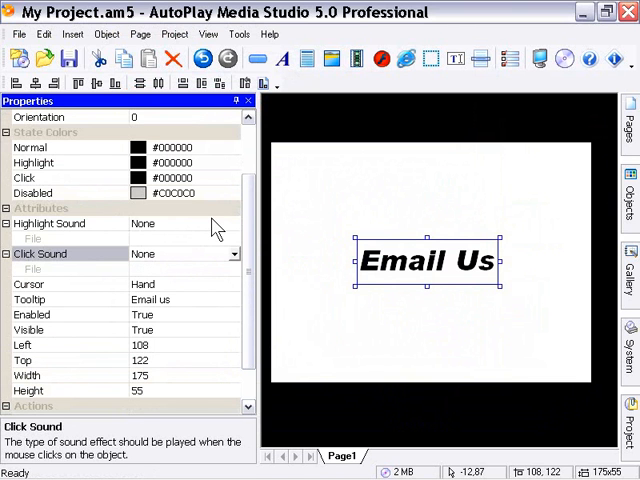
mouse_move(222, 228)
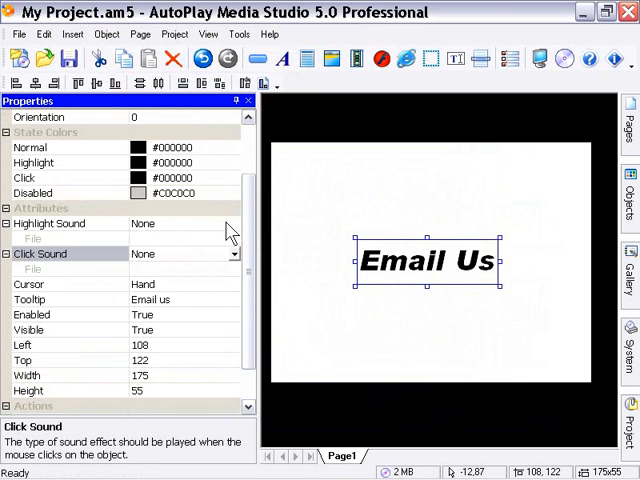
left_click(50, 224)
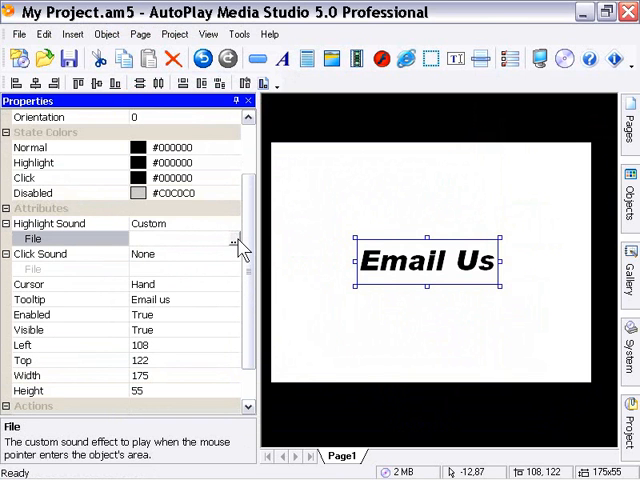
left_click(234, 244)
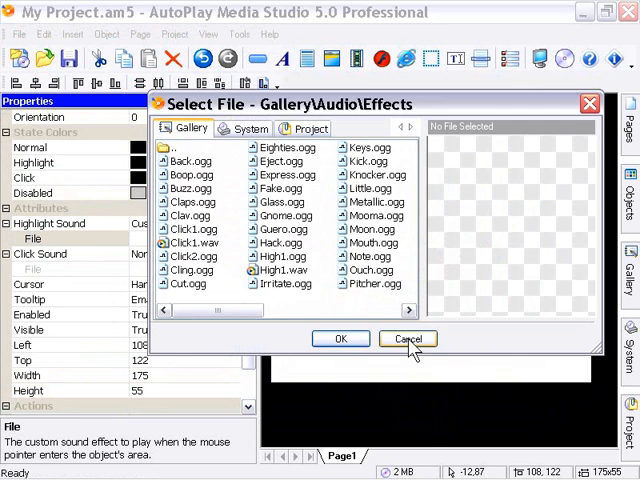
left_click(408, 338)
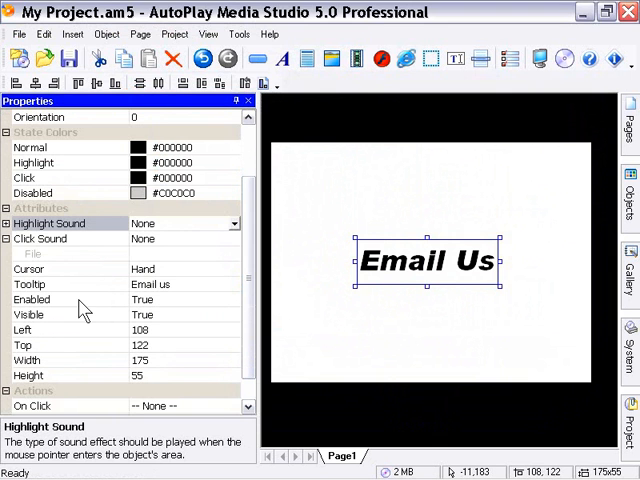
mouse_move(204, 308)
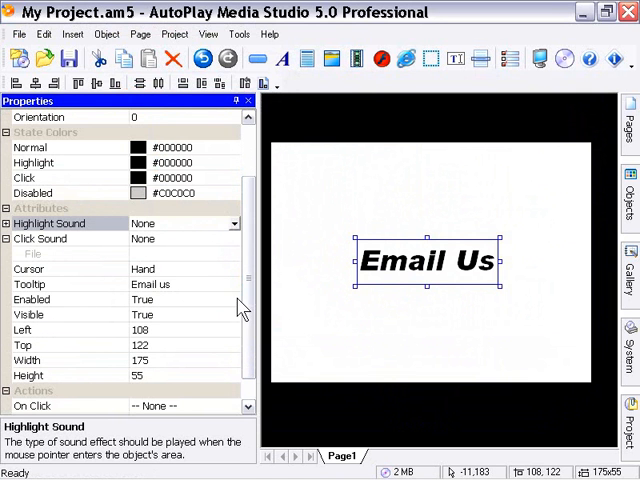
Set the label's Enabled property to False, then back to True.
left_click(236, 300)
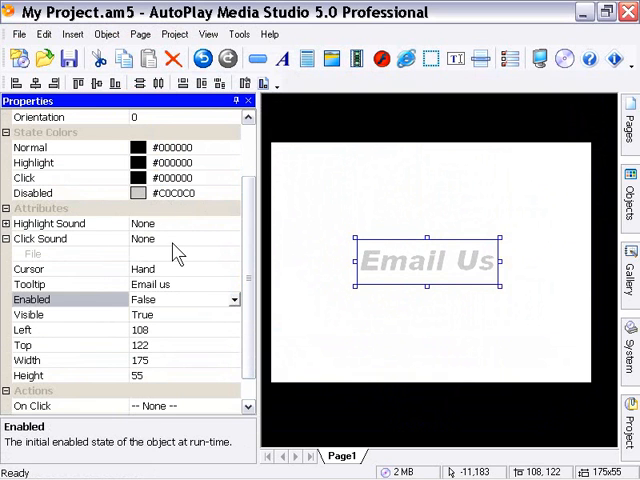
mouse_move(238, 308)
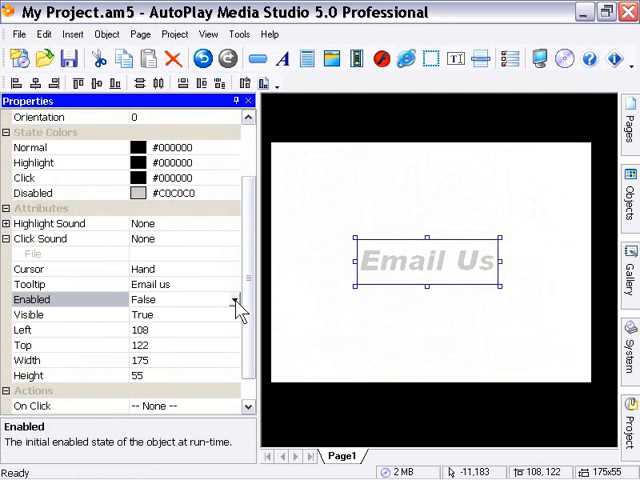
left_click(246, 300)
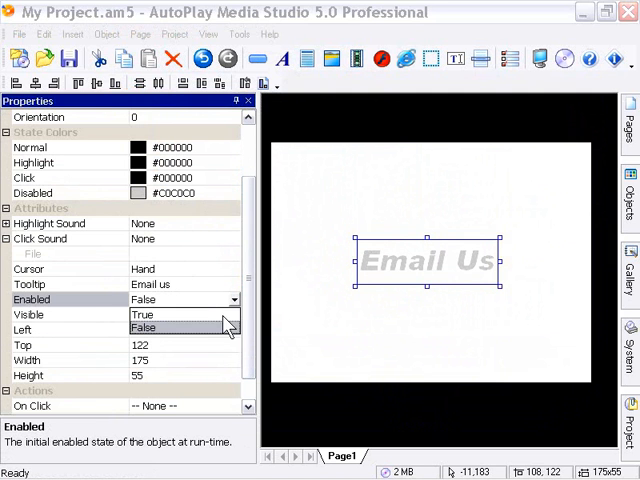
left_click(142, 314)
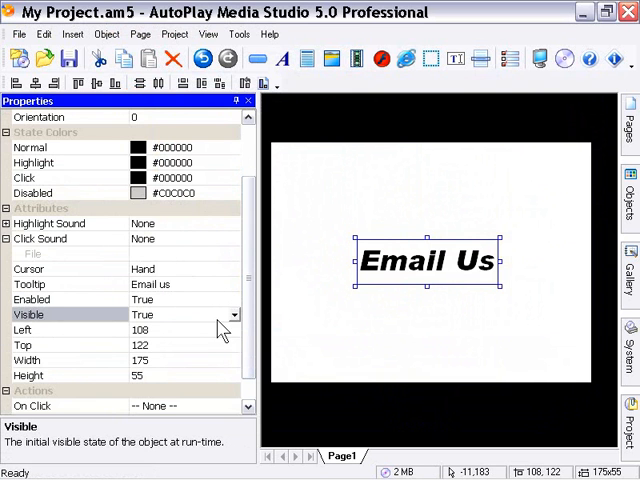
Set the label's Left position to 50 and move on to its Width setting.
scroll("down", 3)
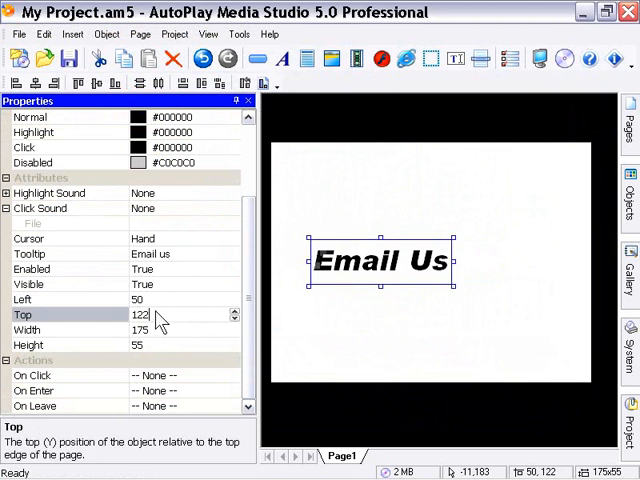
type("50")
left_click(184, 344)
type("33")
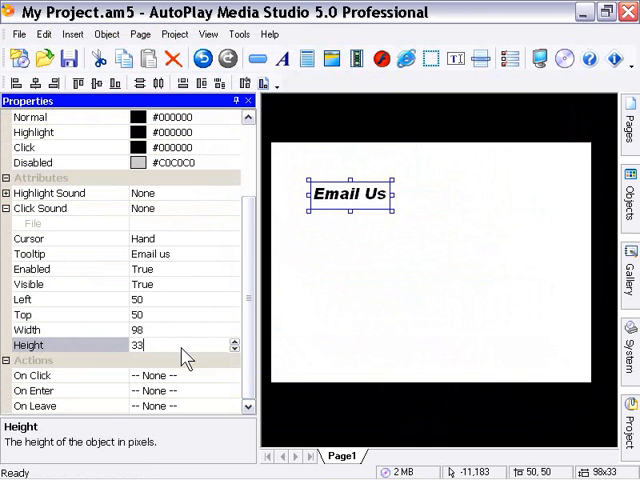
mouse_move(210, 344)
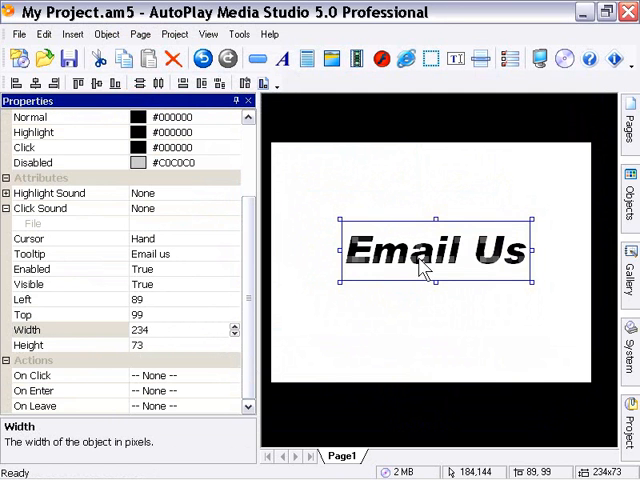
mouse_move(370, 260)
type("50")
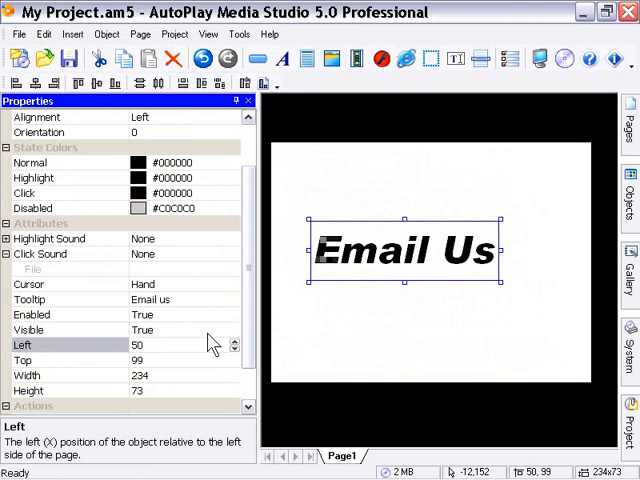
mouse_move(170, 344)
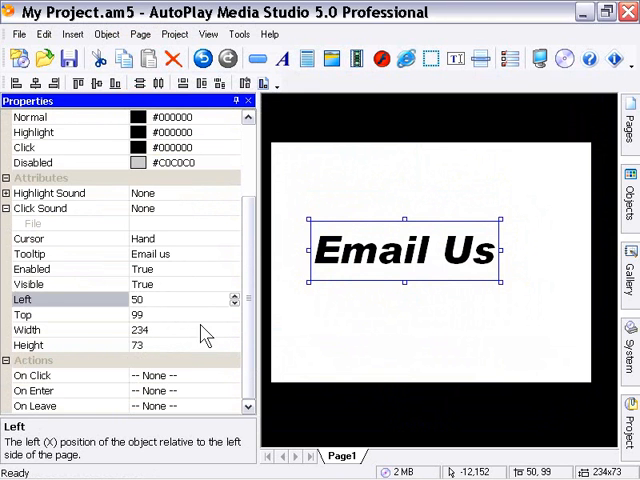
left_click(180, 330)
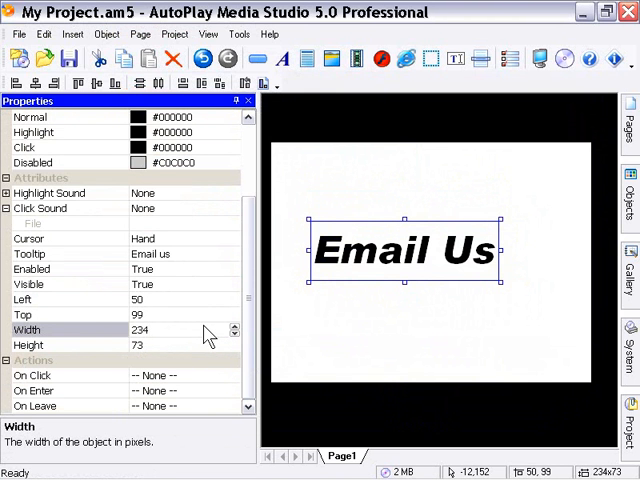
left_click(140, 330)
type("108")
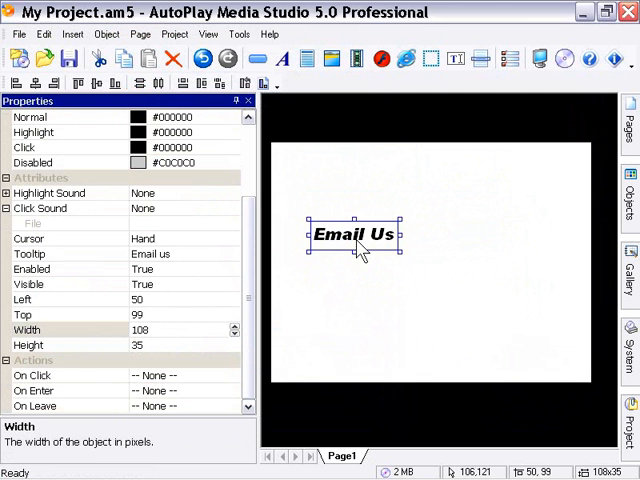
mouse_move(200, 338)
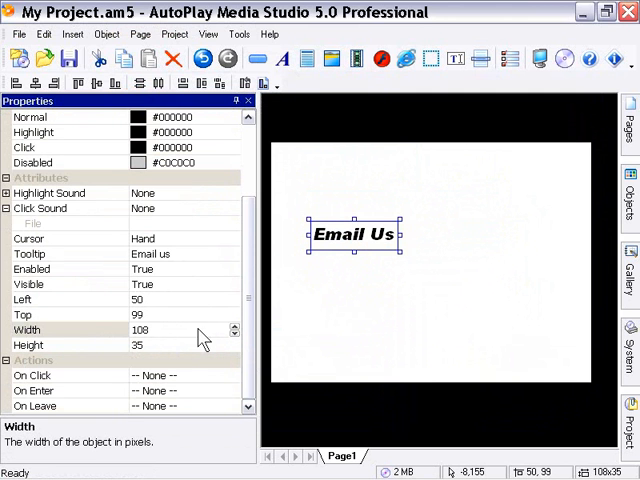
Drag the label's corner handle so it measures 126 by 41 at left 50, top 99.
left_click(180, 328)
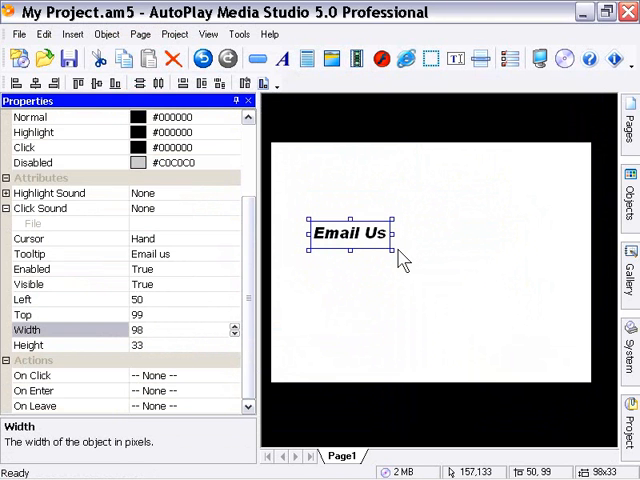
left_click_drag(390, 250, 412, 258)
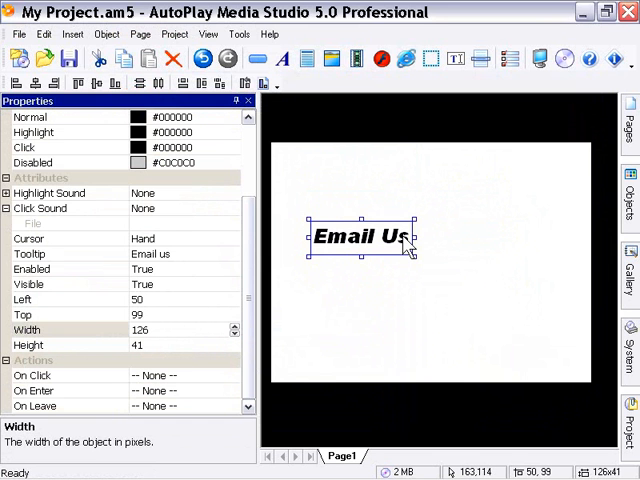
right_click(370, 236)
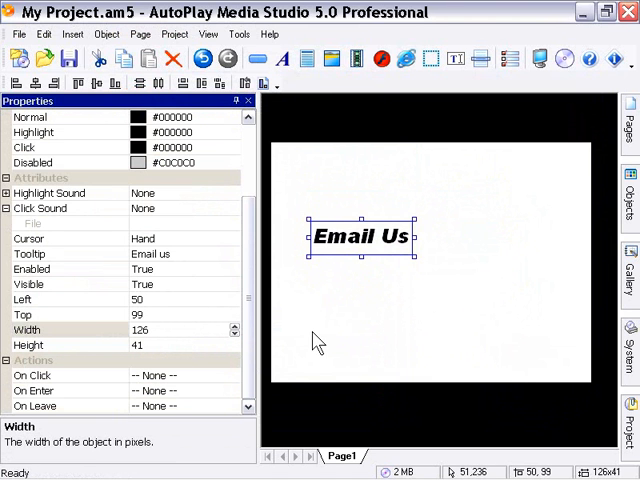
mouse_move(168, 378)
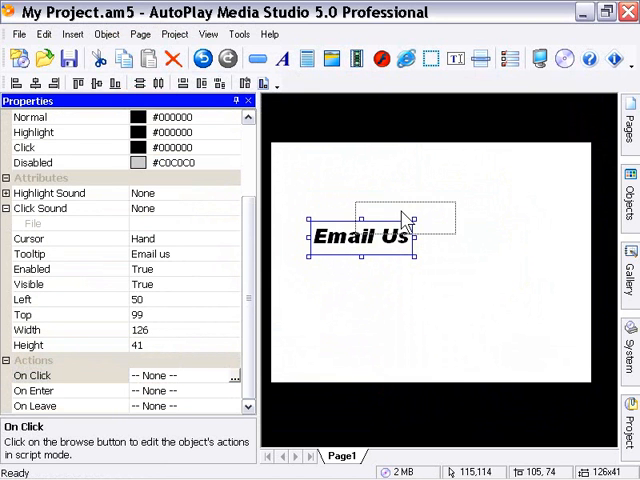
In Label Properties try an orange Highlight colour, then Match Normal to reset state colours to black.
left_click_drag(360, 236, 418, 252)
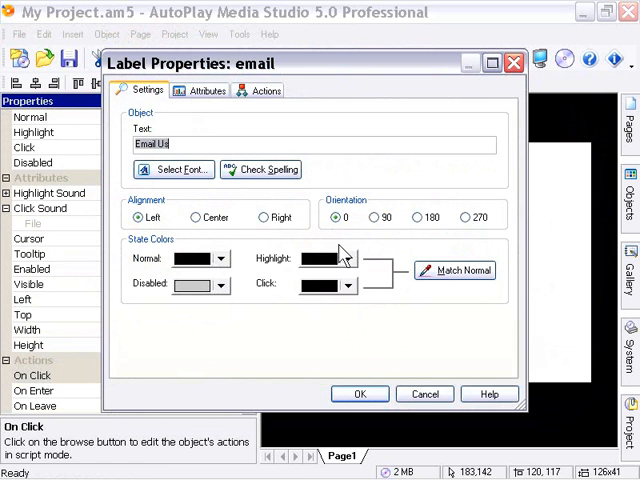
mouse_move(448, 270)
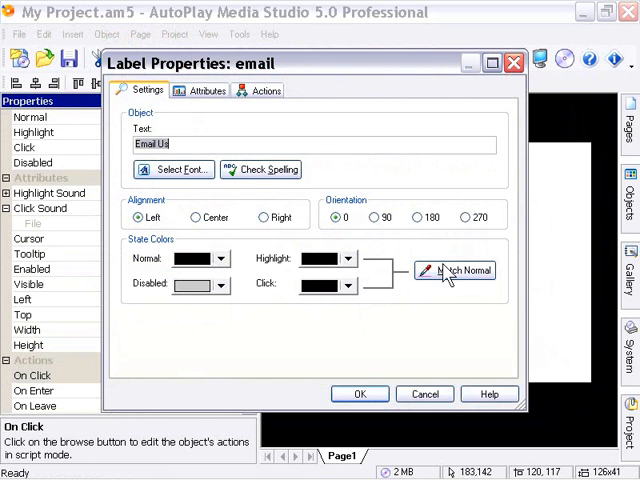
mouse_move(348, 258)
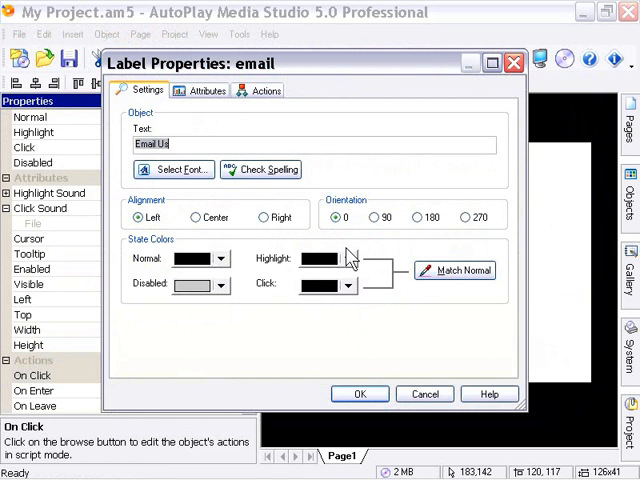
left_click(350, 258)
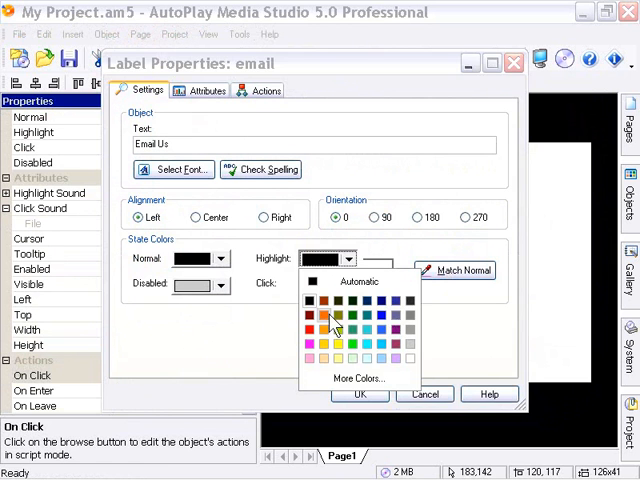
left_click(328, 316)
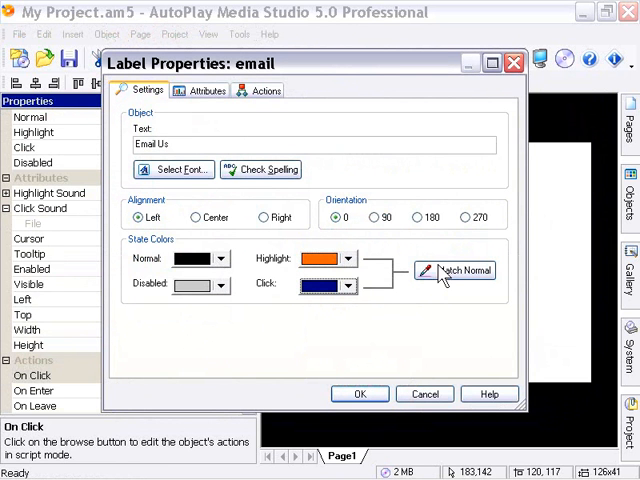
left_click(460, 270)
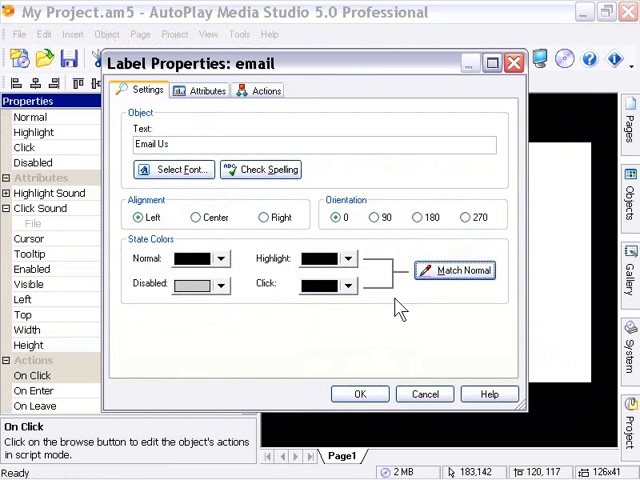
mouse_move(240, 184)
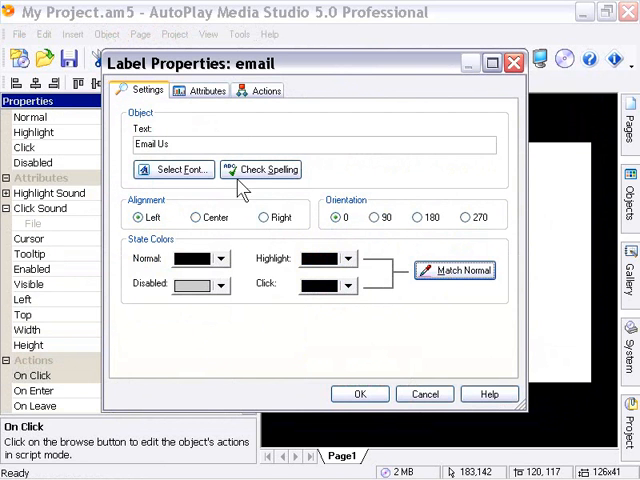
mouse_move(204, 96)
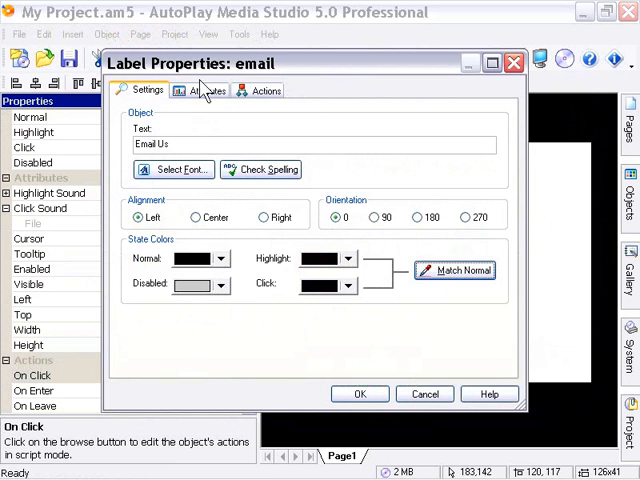
Review the Email Us label's attributes (left 120, top 117, 126×41 px) and accept the settings.
left_click(204, 90)
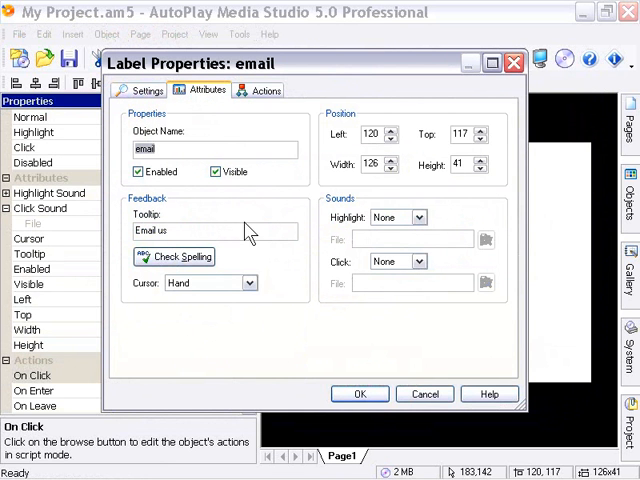
mouse_move(136, 216)
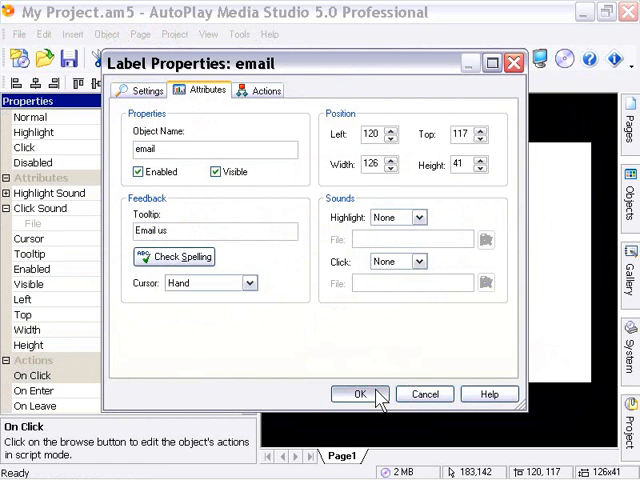
left_click(360, 392)
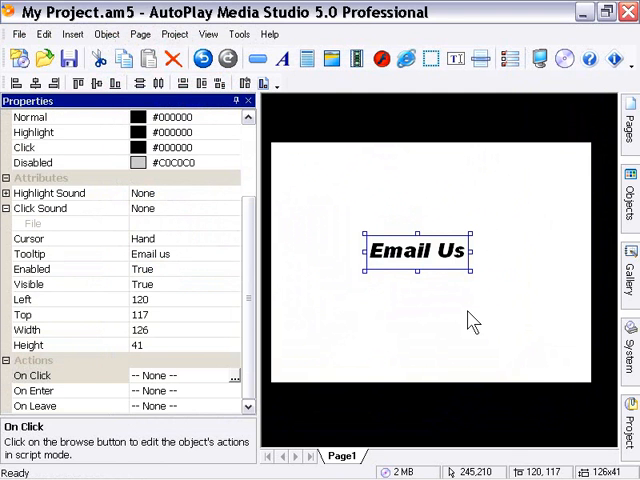
mouse_move(318, 300)
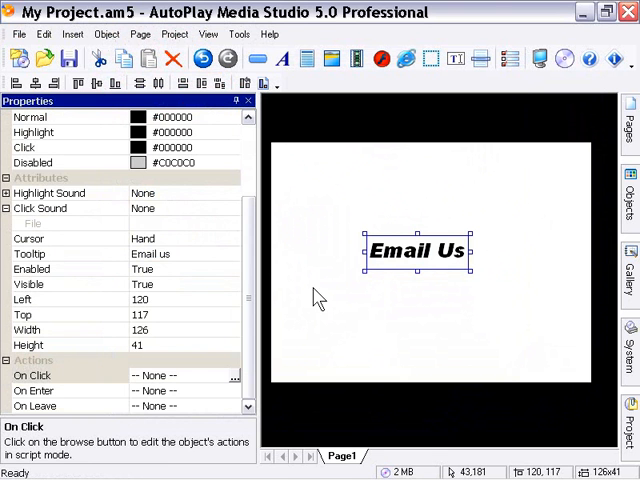